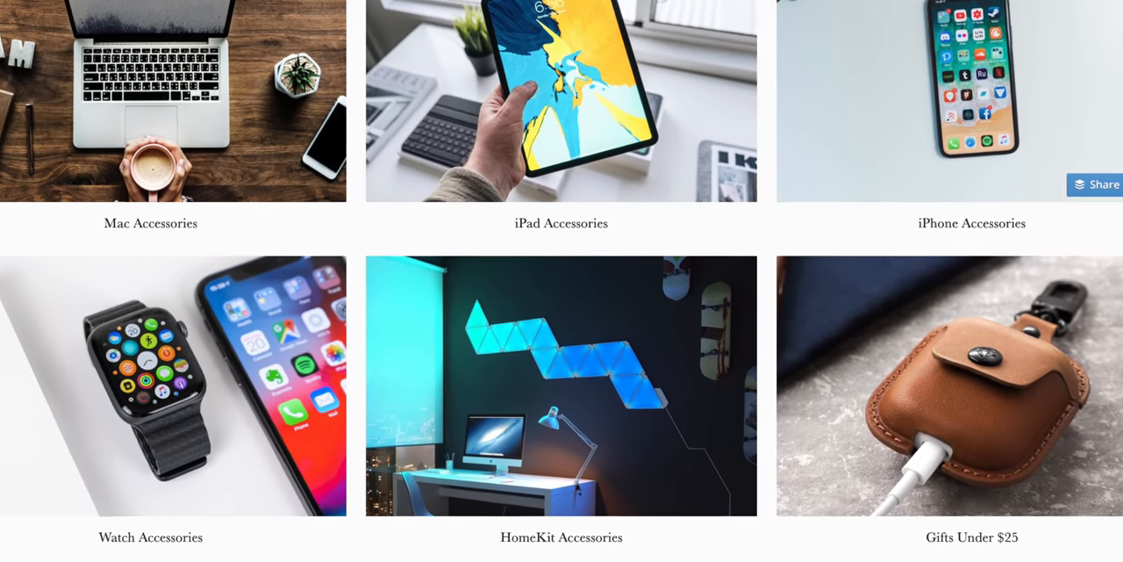
{"action": "scroll", "scroll_direction": "down", "scroll_amount": 3}
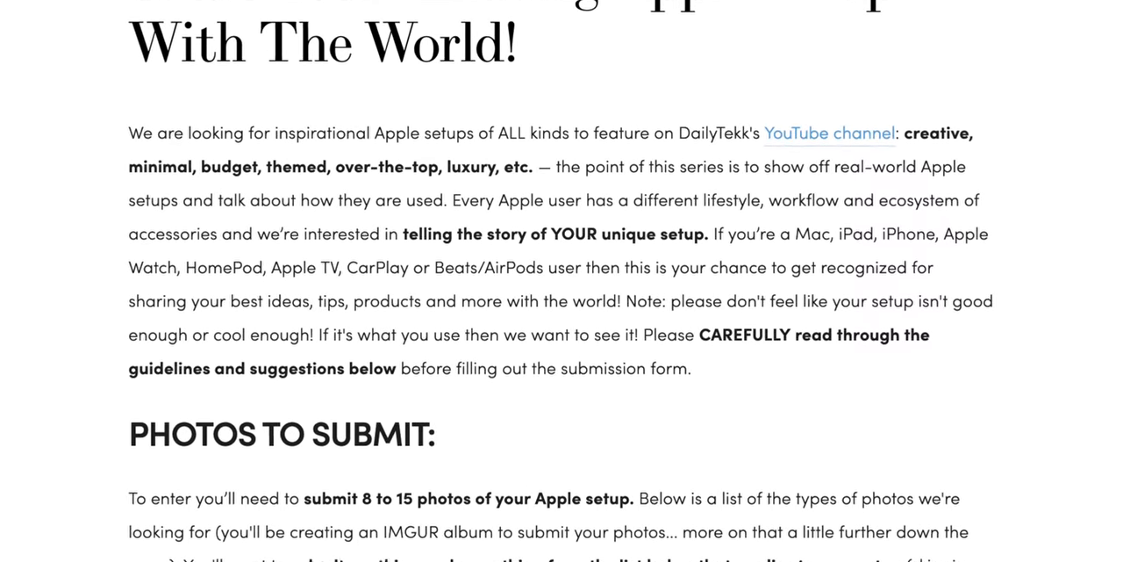
{"action": "scroll", "scroll_direction": "down", "scroll_amount": 3}
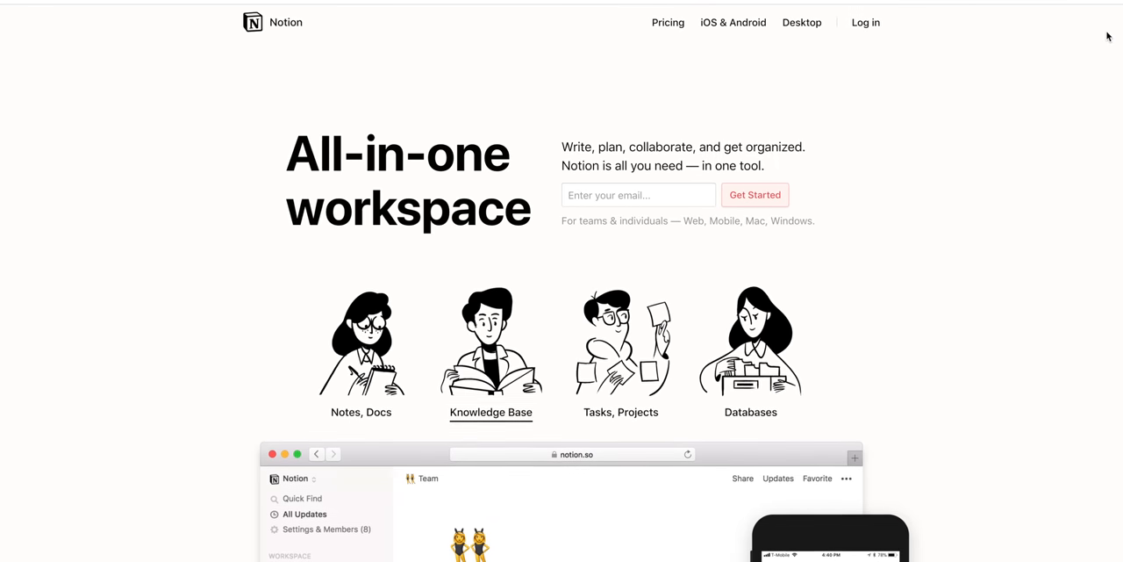
{"action": "scroll", "scroll_direction": "down", "scroll_amount": 3}
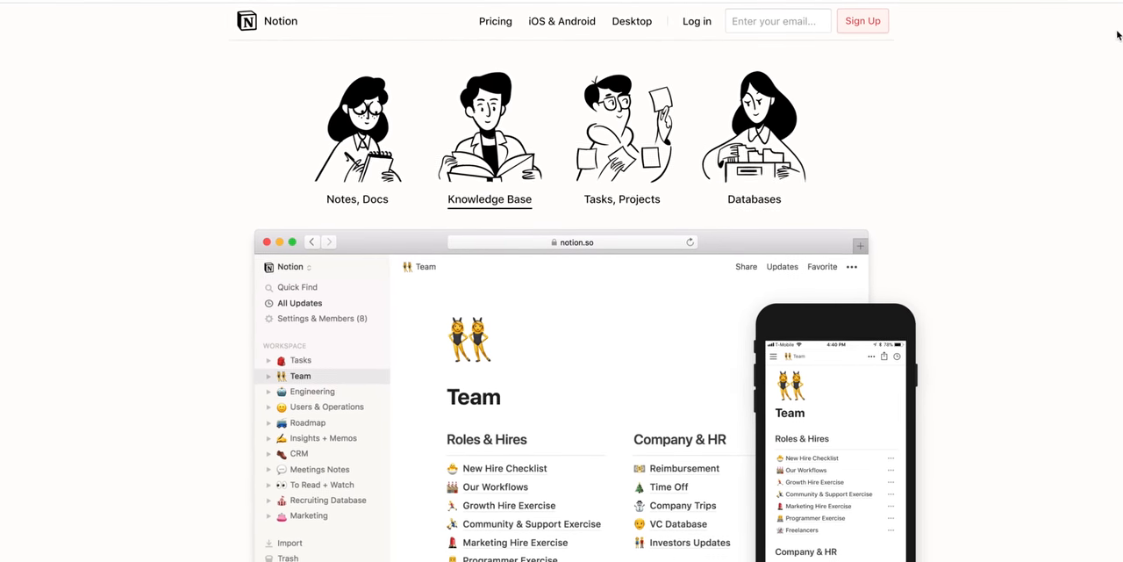